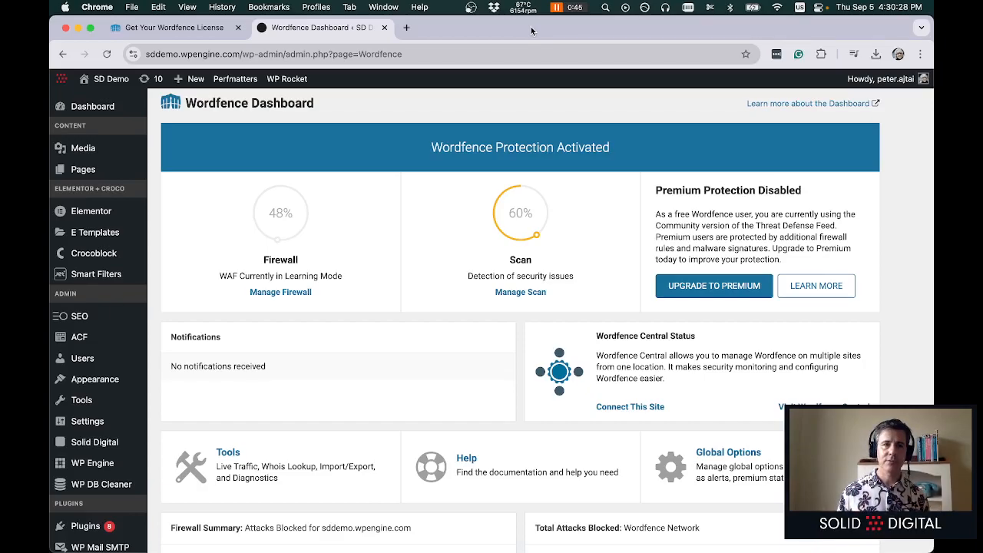
Navigate via the Wordfence menu to Login Security's Two-Factor Authentication page.
left_click(169, 28)
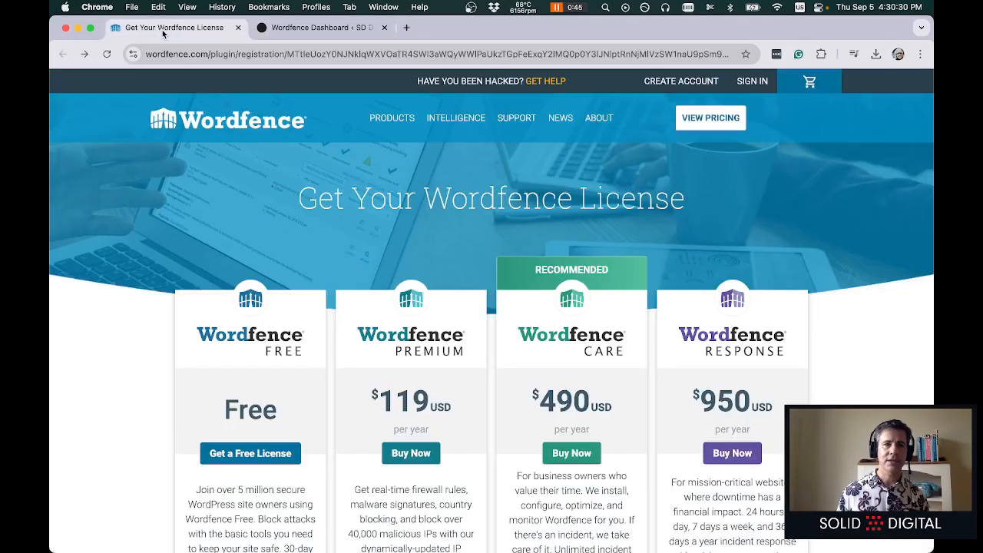
mouse_move(238, 453)
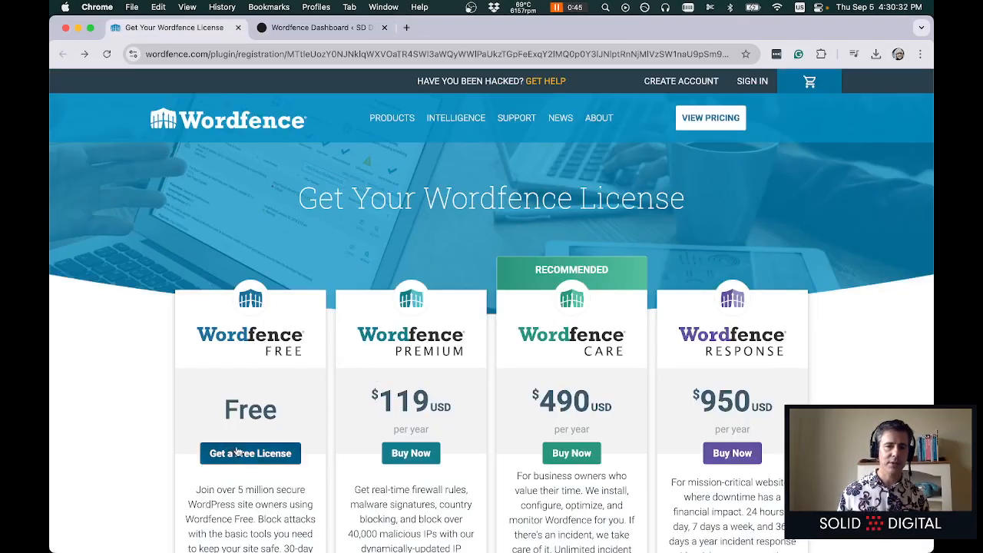
mouse_move(330, 79)
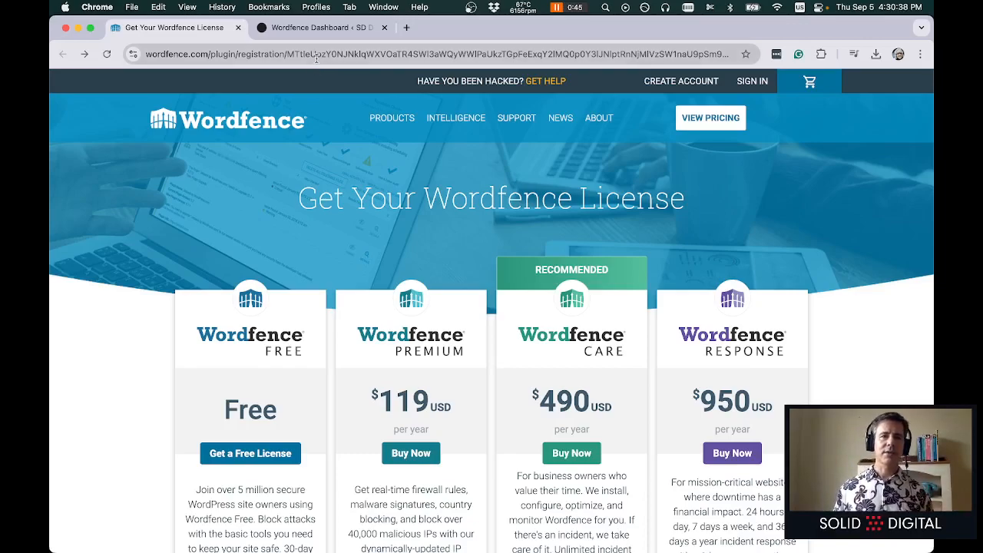
left_click(331, 27)
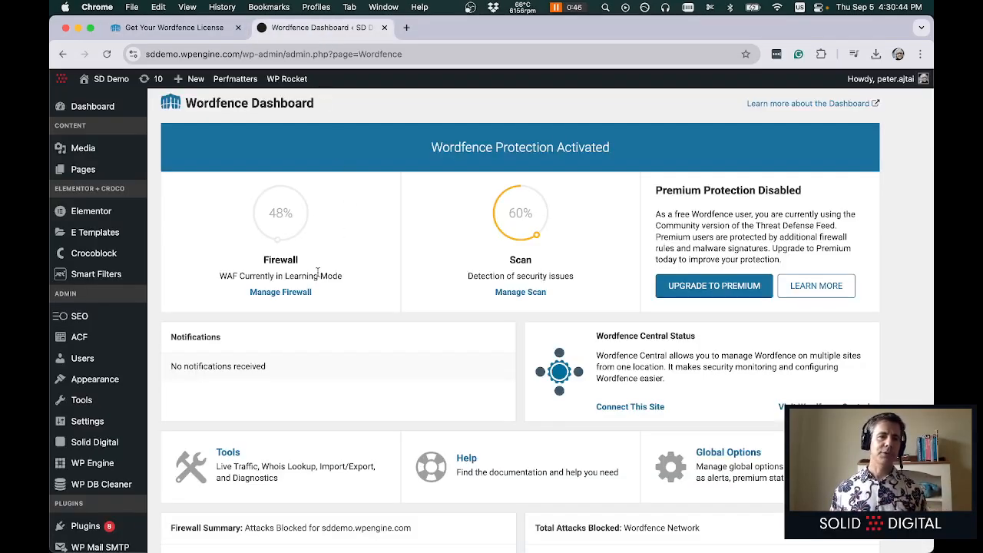
scroll("down", 3)
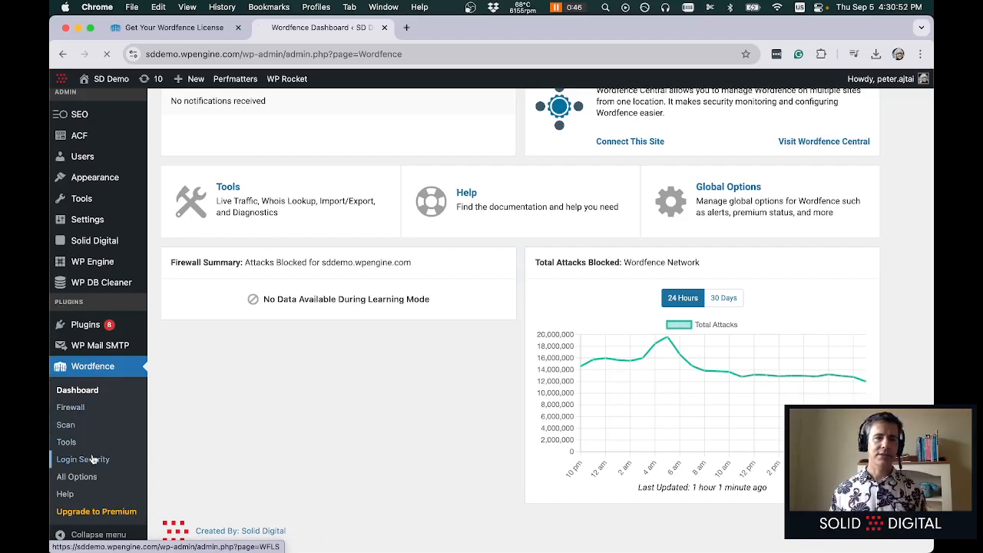
left_click(83, 459)
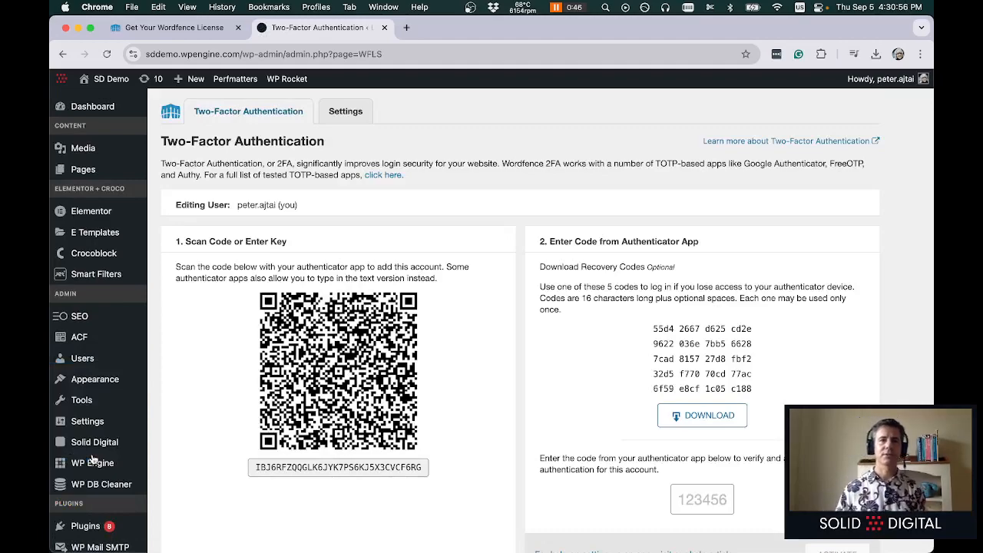
mouse_move(264, 132)
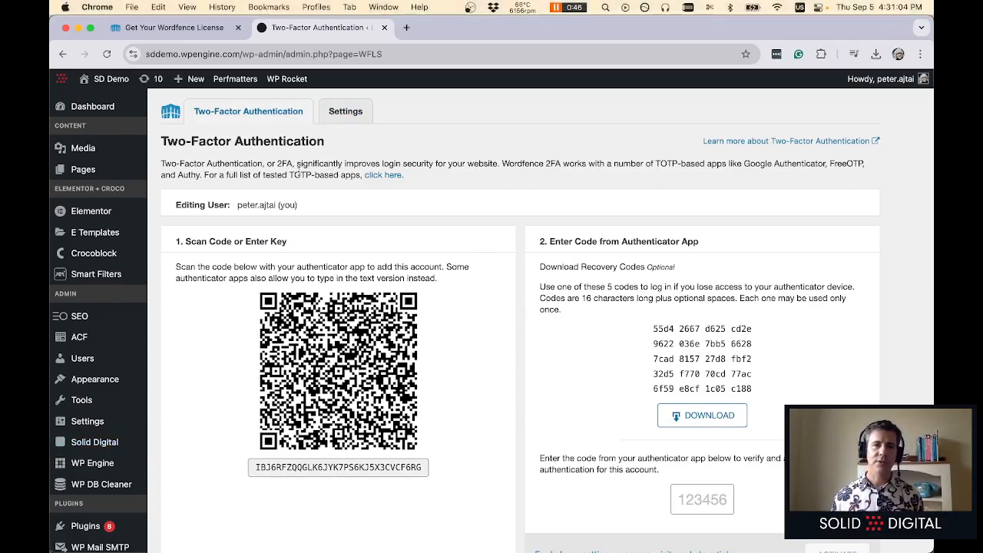
In Login Security settings, set Administrator 2FA to Required and save.
left_click(345, 110)
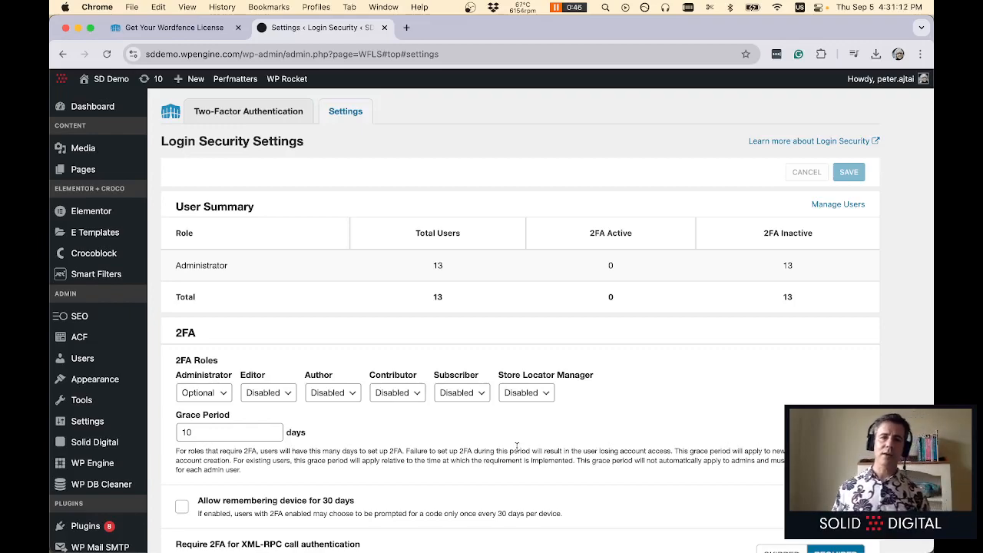
left_click(202, 393)
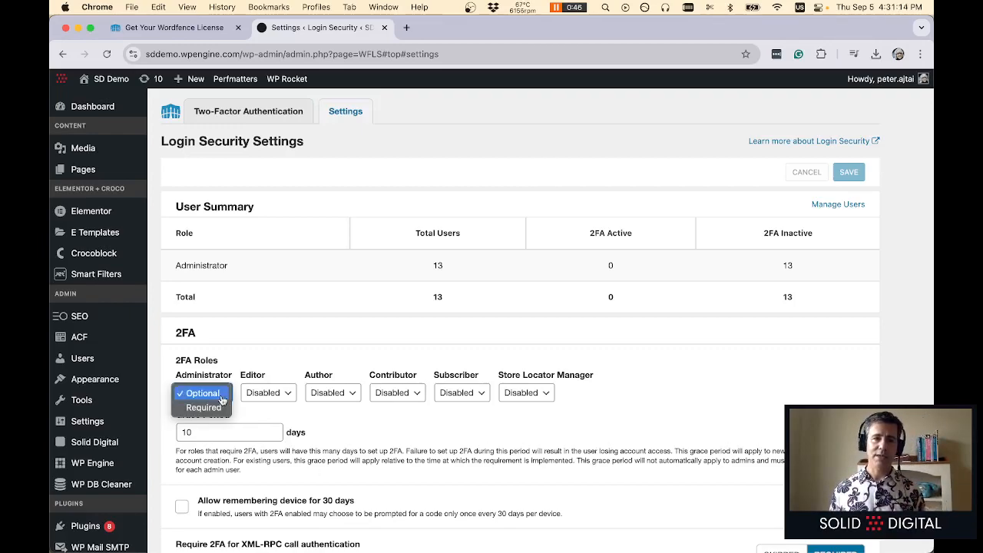
left_click(202, 409)
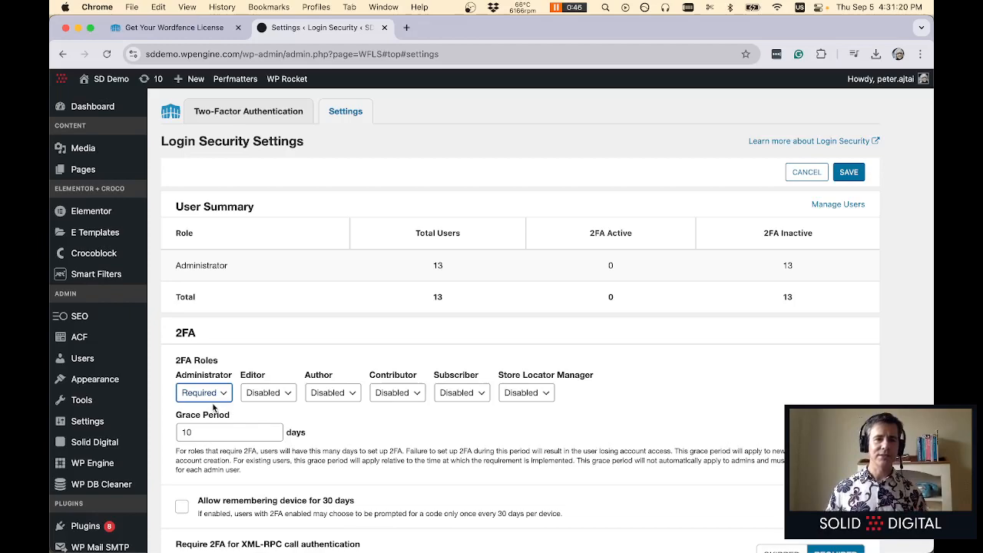
mouse_move(703, 399)
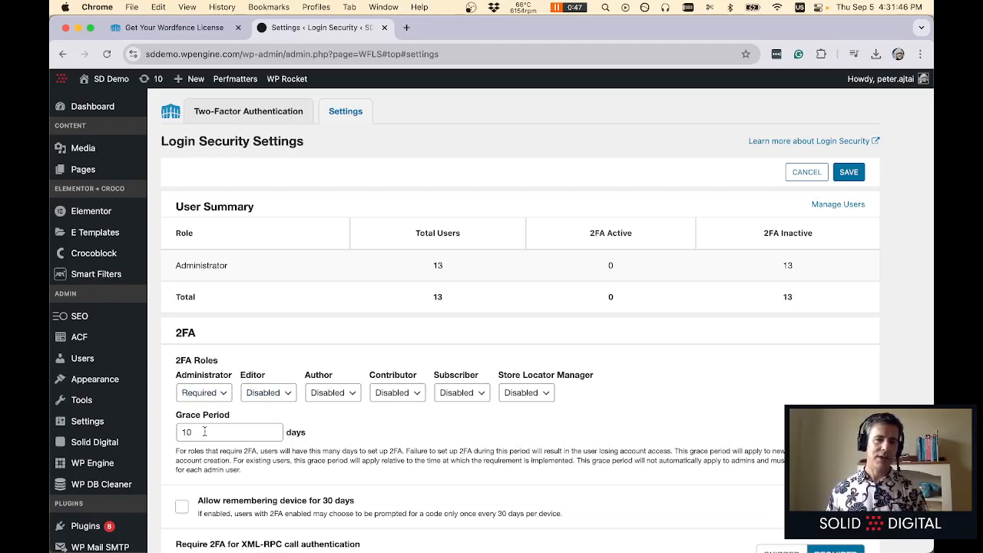
mouse_move(347, 432)
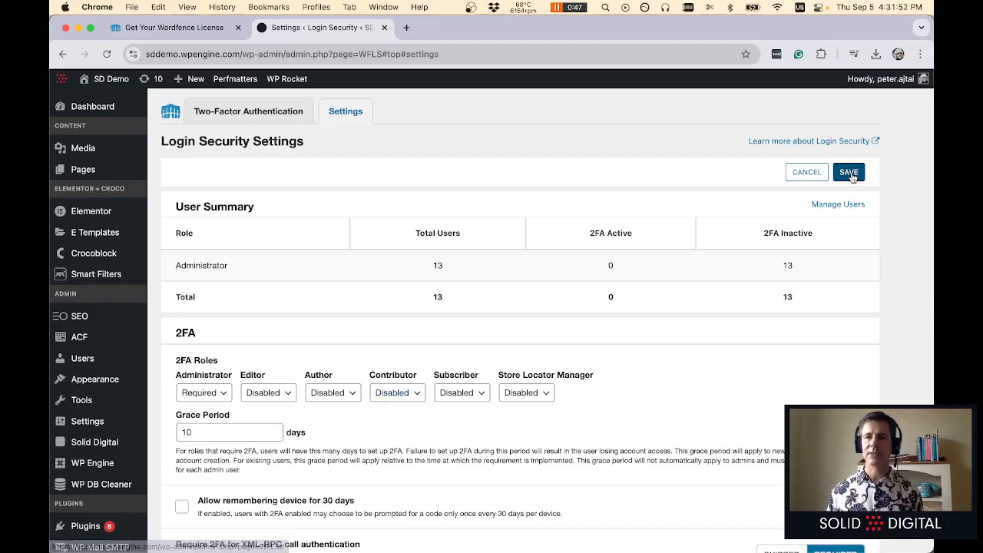
left_click(847, 172)
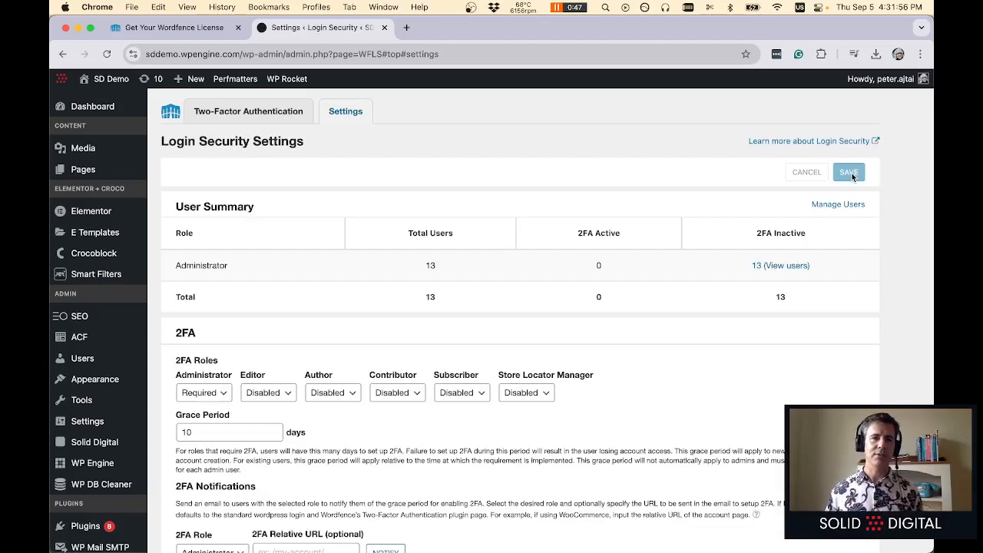
scroll("down", 3)
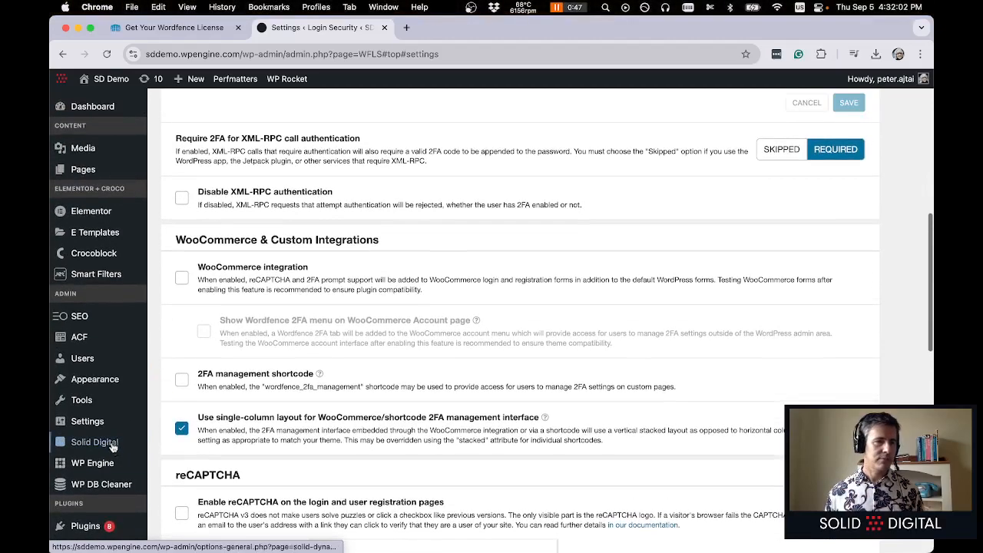
mouse_move(81, 360)
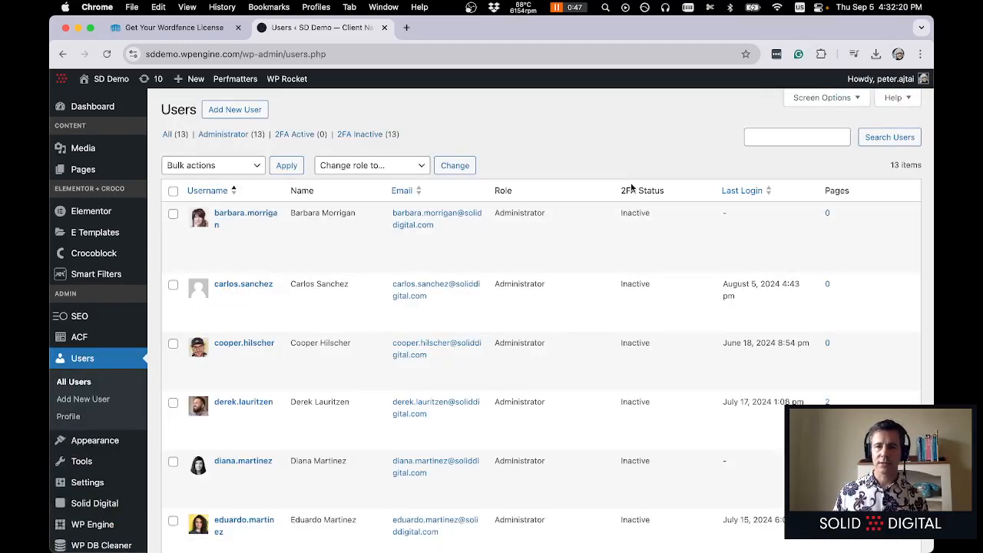
Scroll the Users list to check the 2FA Status column, all administrators Inactive.
scroll("down", 3)
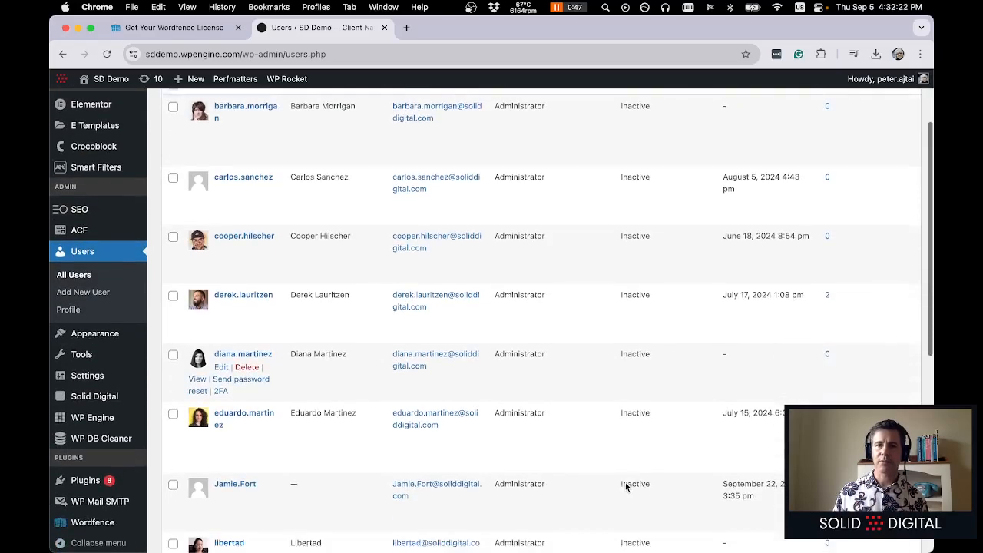
scroll("down", 3)
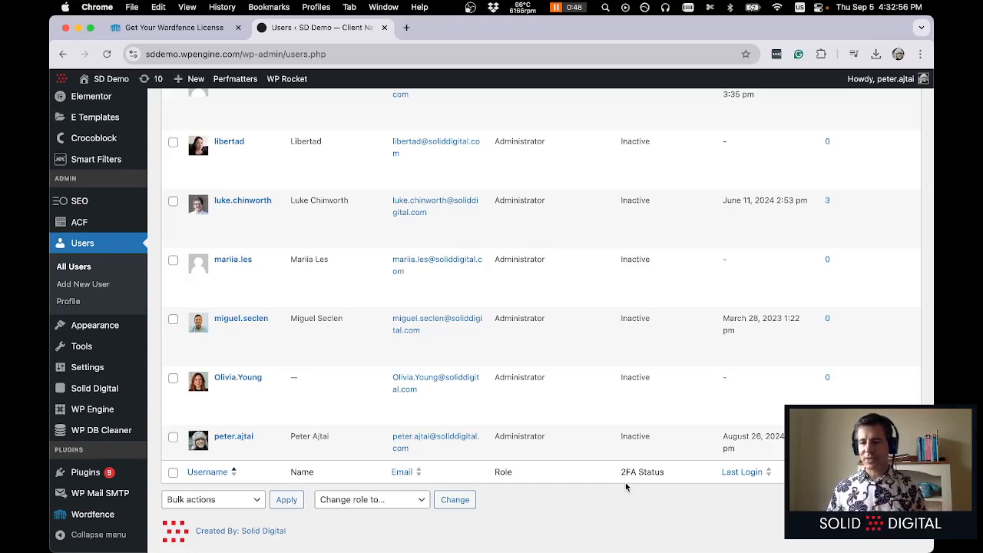
mouse_move(241, 318)
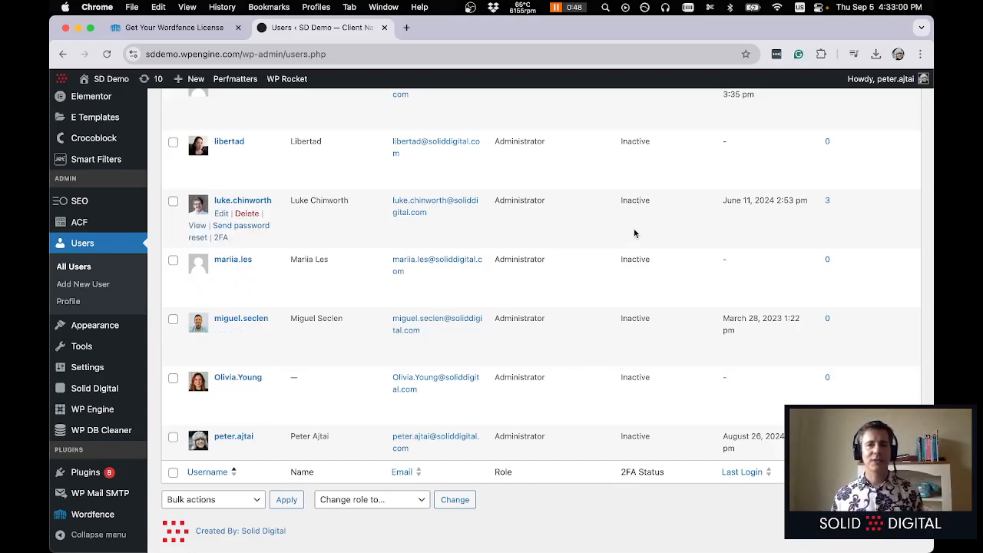
mouse_move(221, 215)
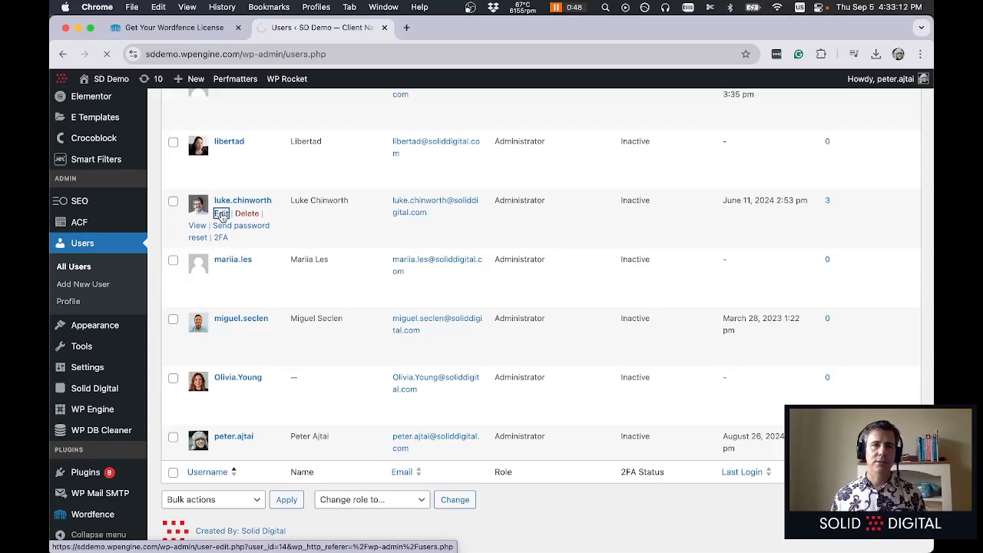
left_click(221, 214)
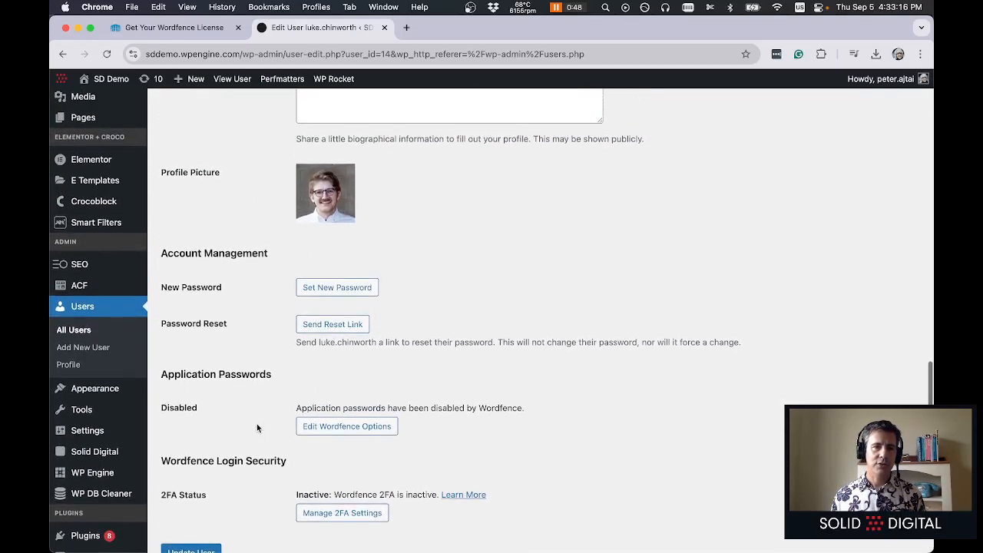
scroll("down", 3)
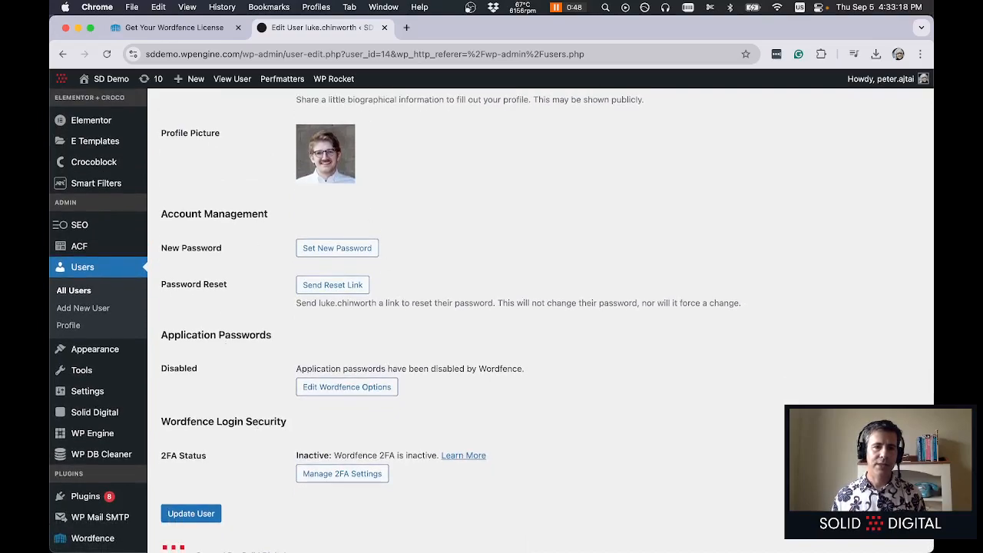
mouse_move(374, 338)
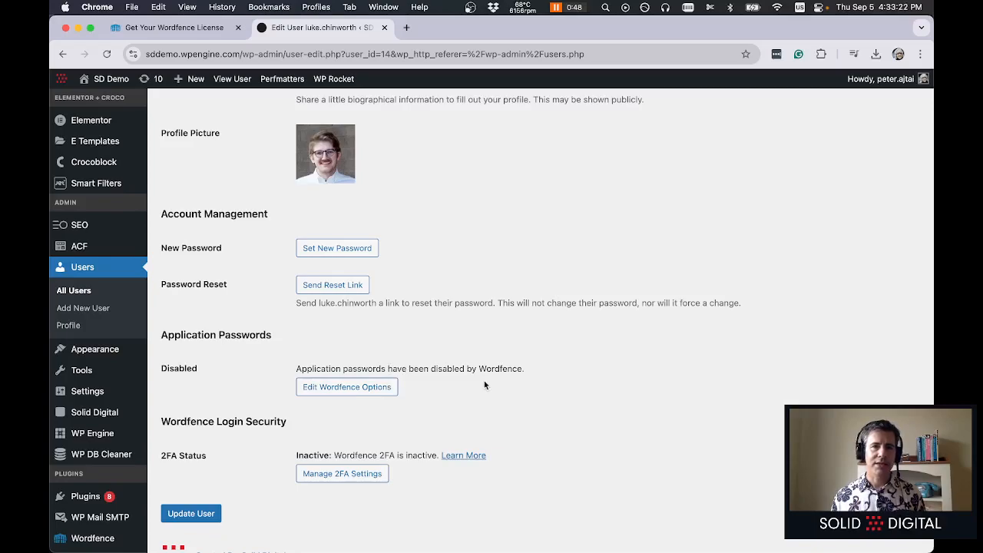
mouse_move(370, 310)
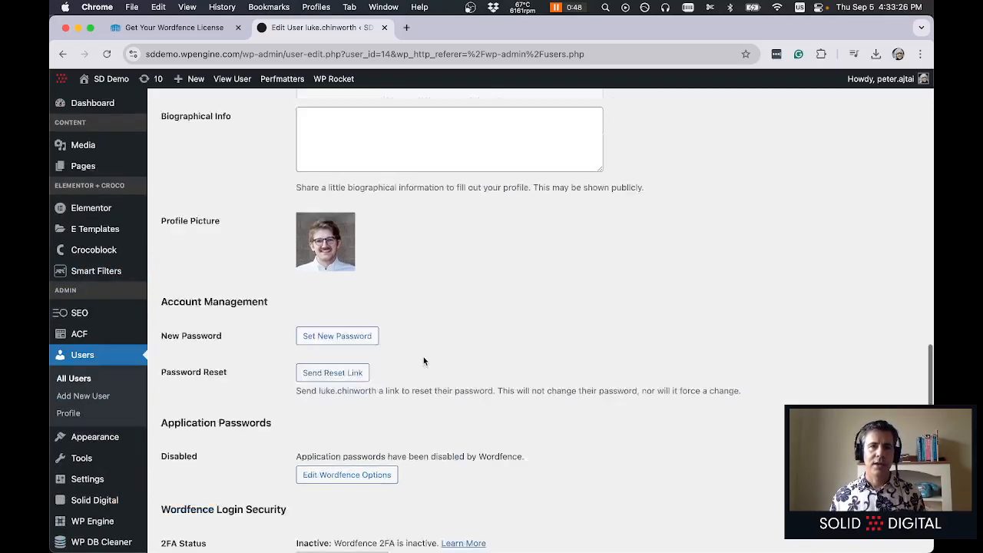
scroll("up", 3)
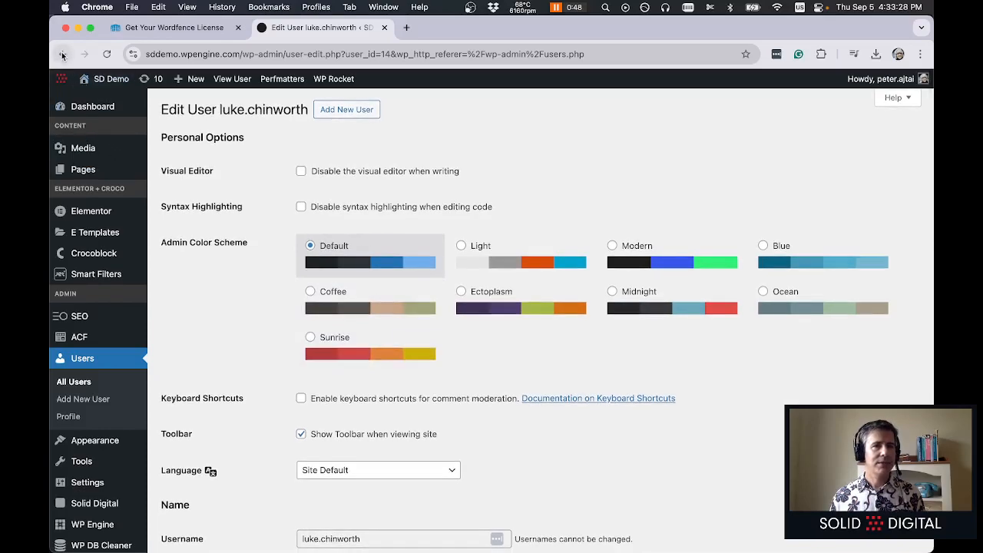
left_click(65, 57)
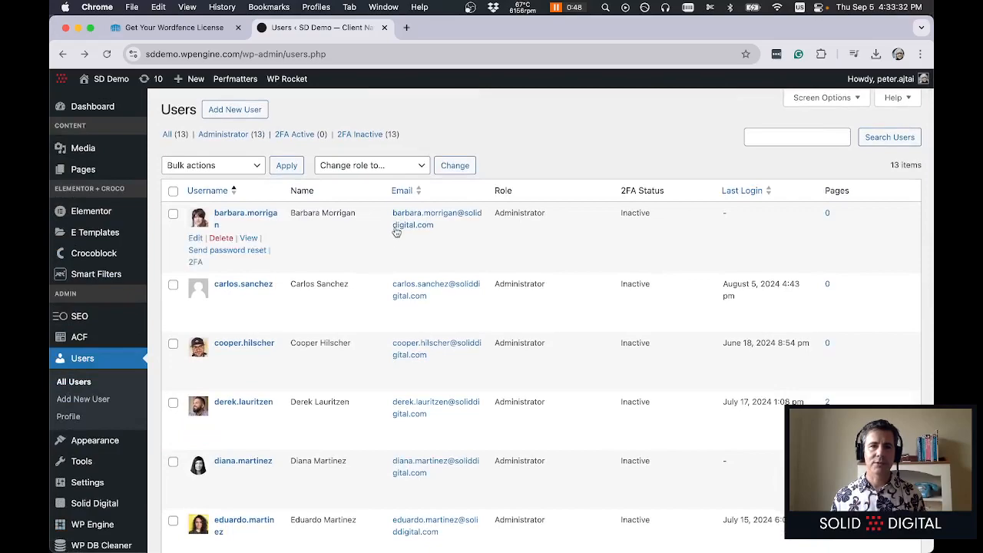
mouse_move(396, 228)
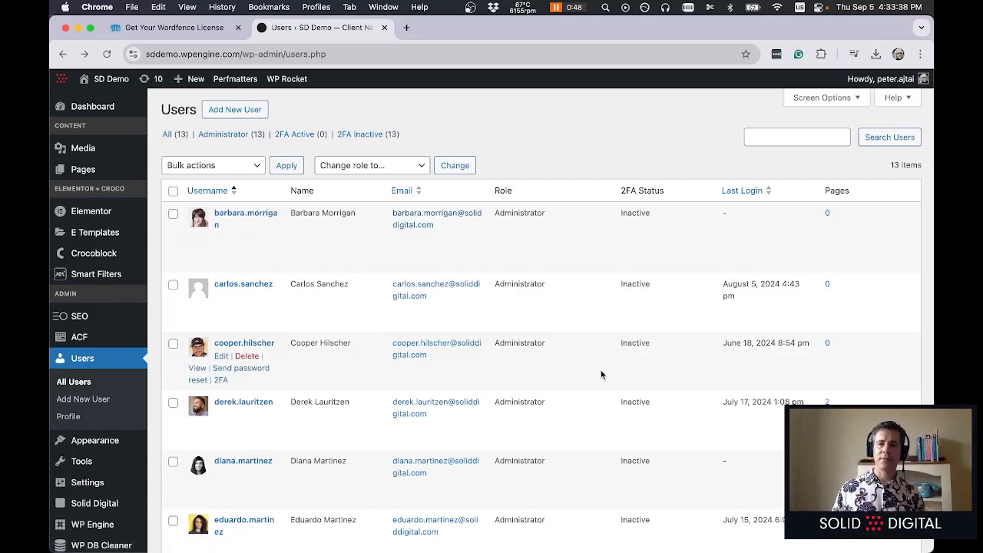
scroll("down", 3)
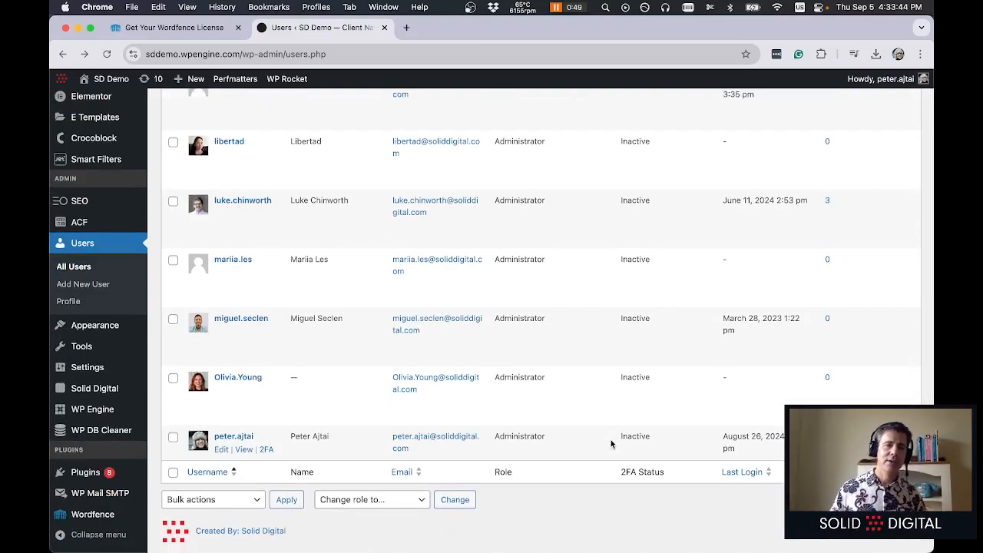
mouse_move(268, 449)
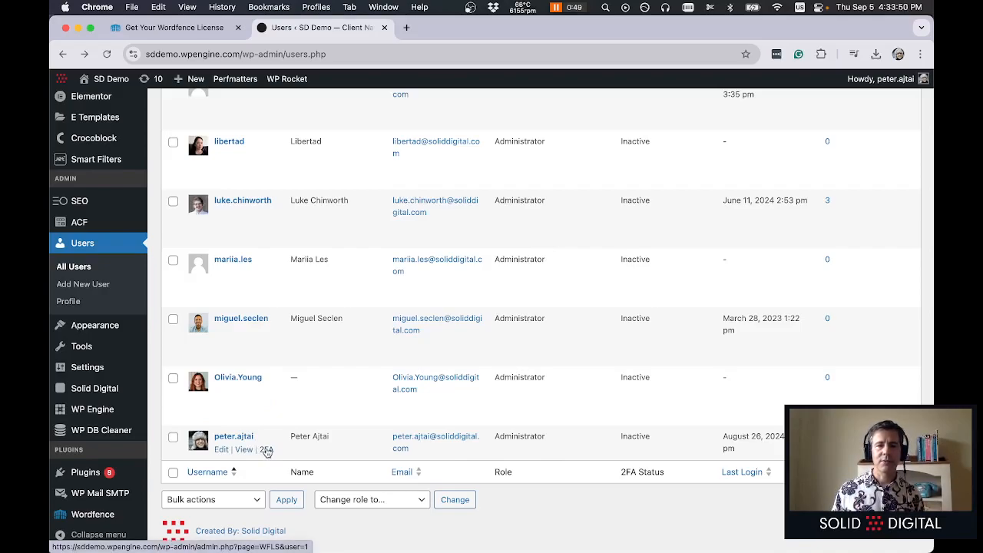
left_click(267, 448)
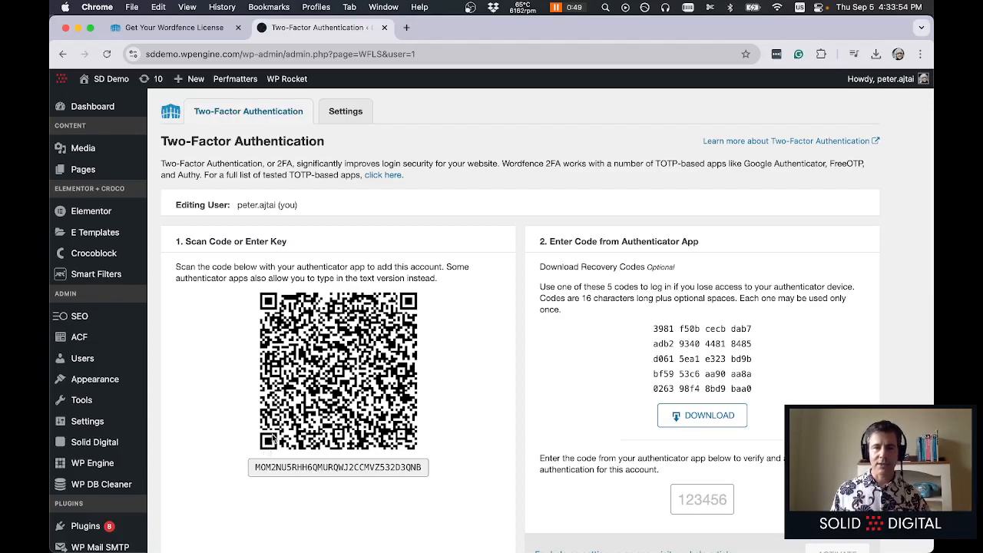
mouse_move(479, 327)
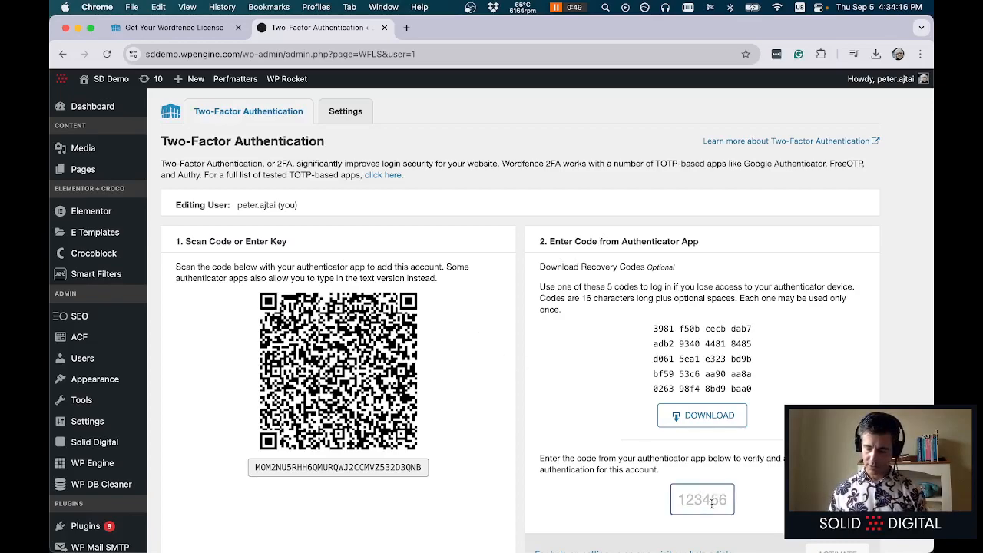
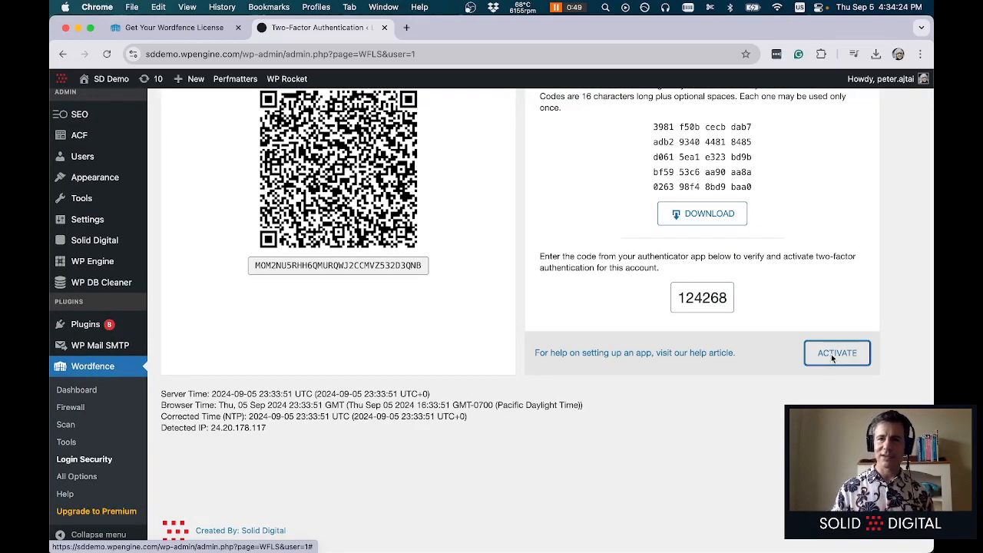
left_click(835, 351)
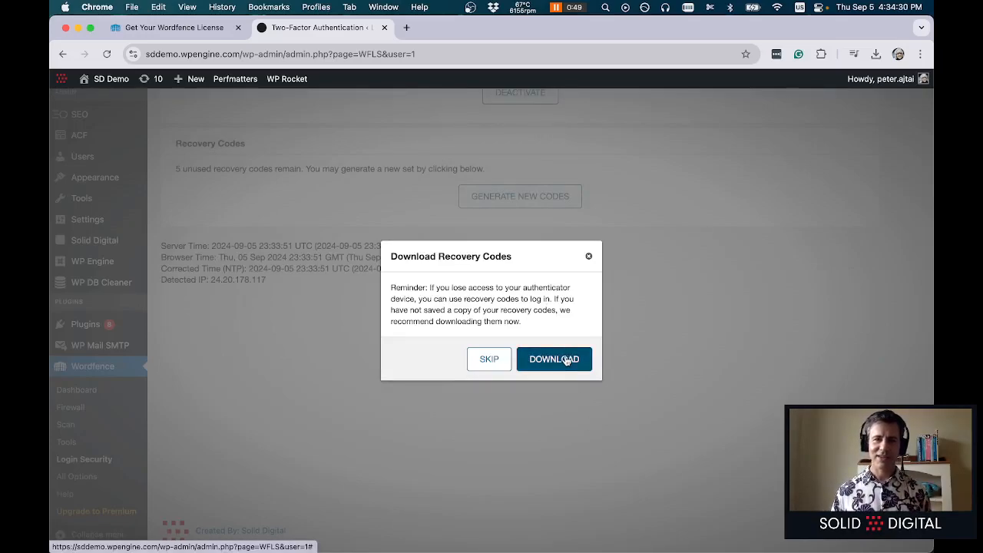
left_click(553, 359)
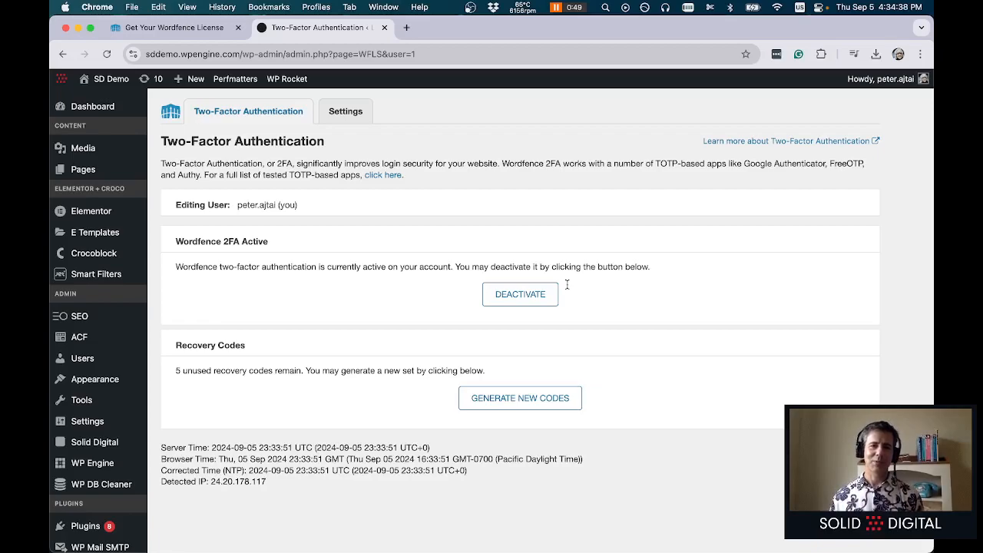
mouse_move(362, 237)
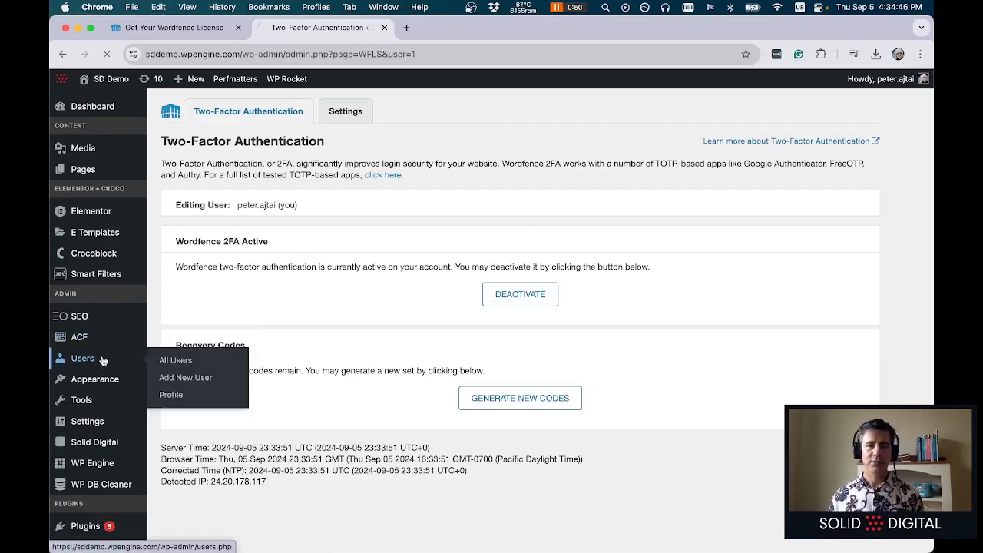
Go back to Users > All Users, where other administrators show Locked Out.
left_click(175, 360)
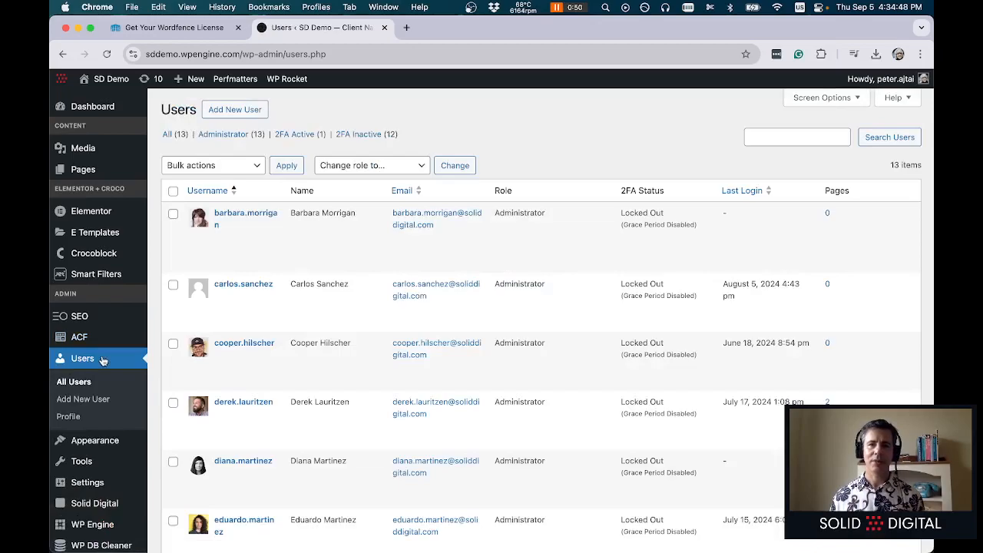
scroll("down", 3)
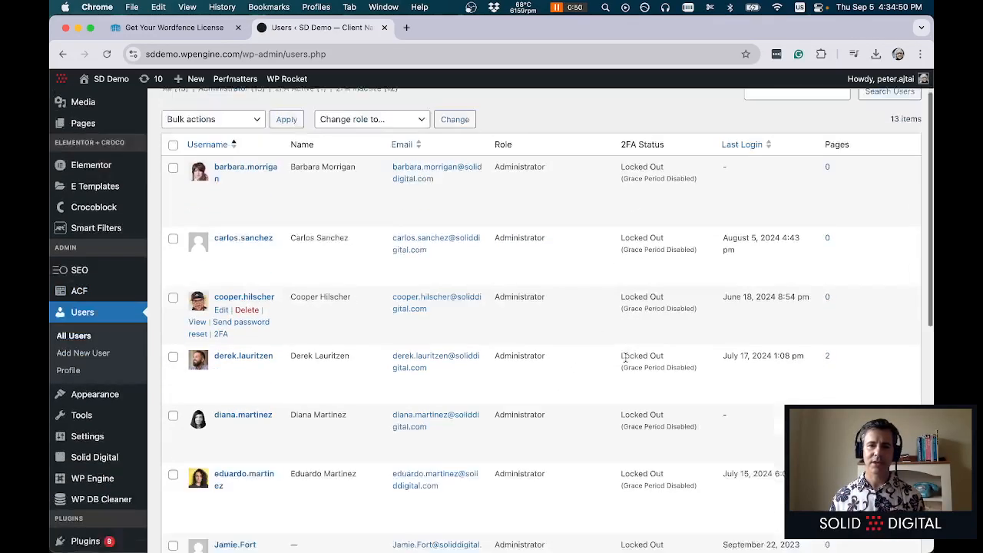
scroll("down", 3)
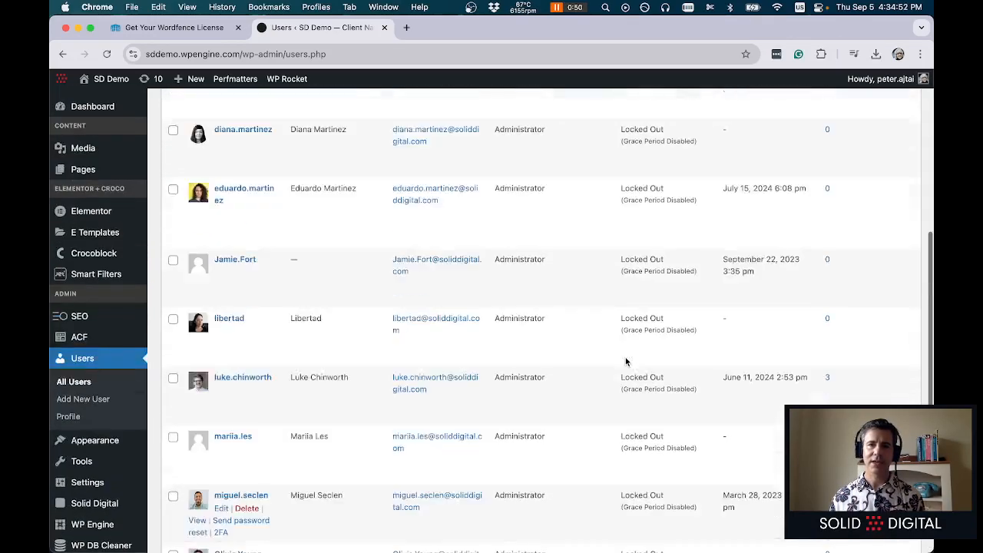
scroll("up", 3)
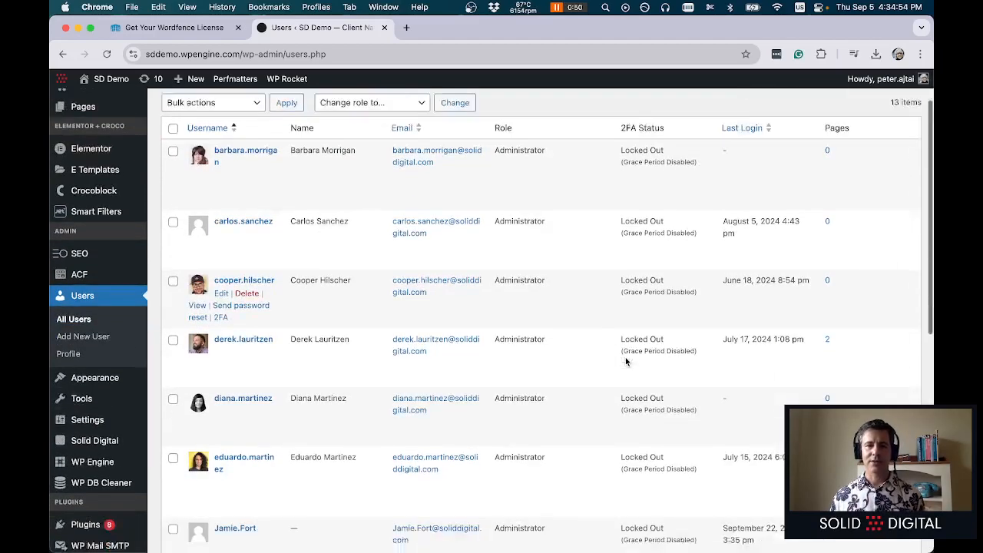
scroll("down", 3)
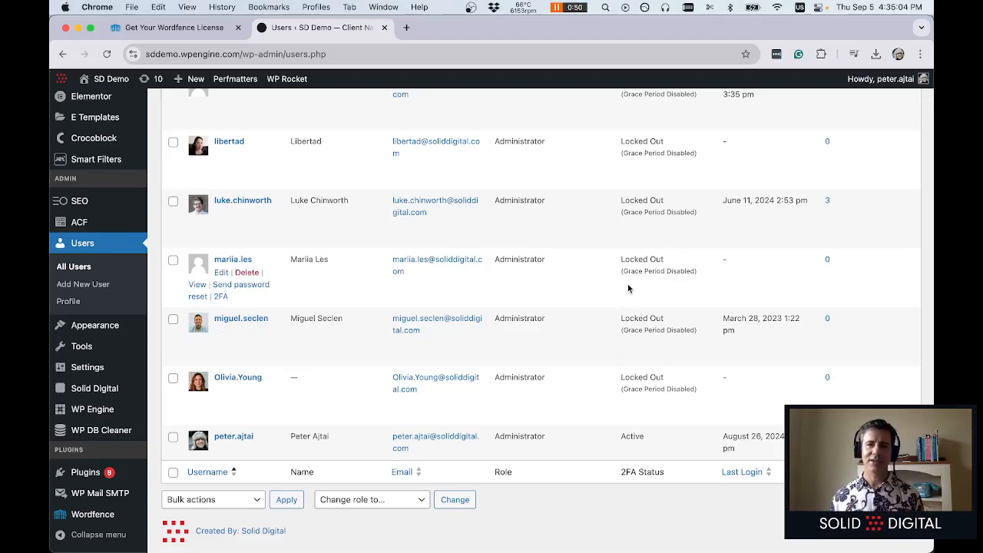
mouse_move(559, 405)
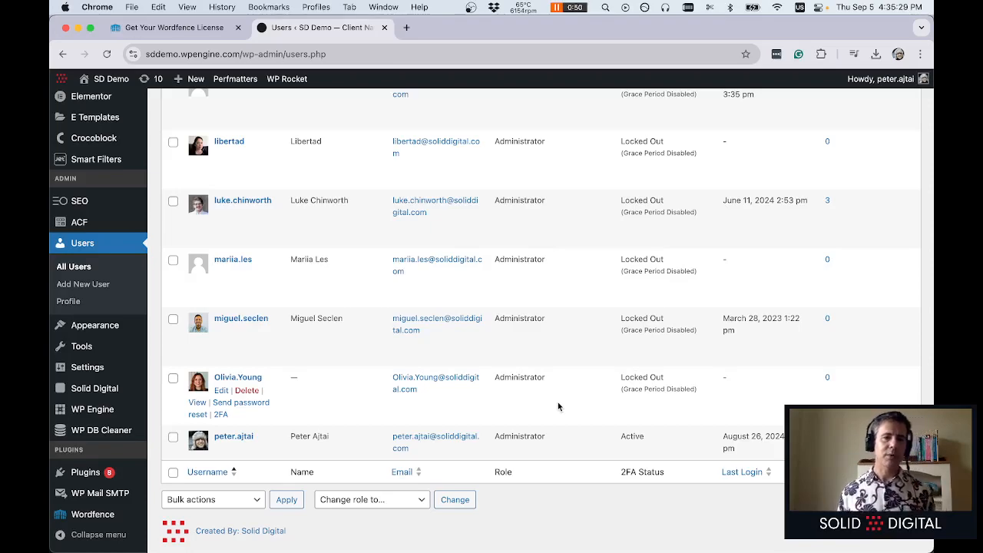
mouse_move(242, 389)
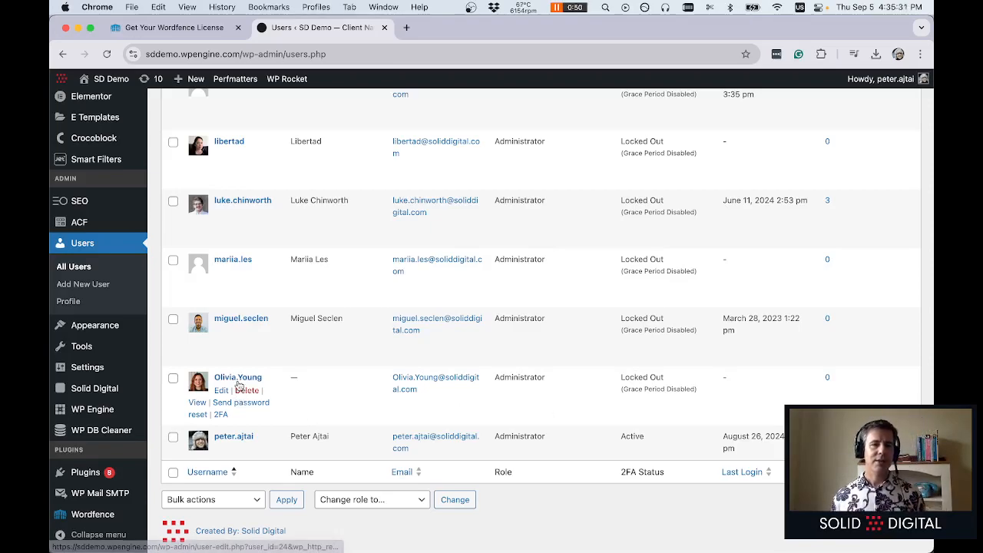
mouse_move(224, 395)
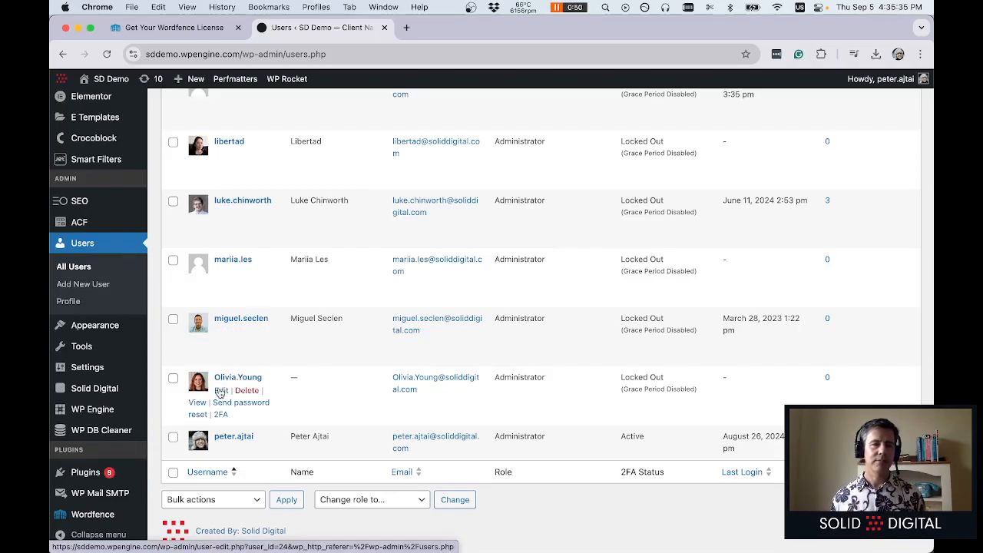
left_click(197, 390)
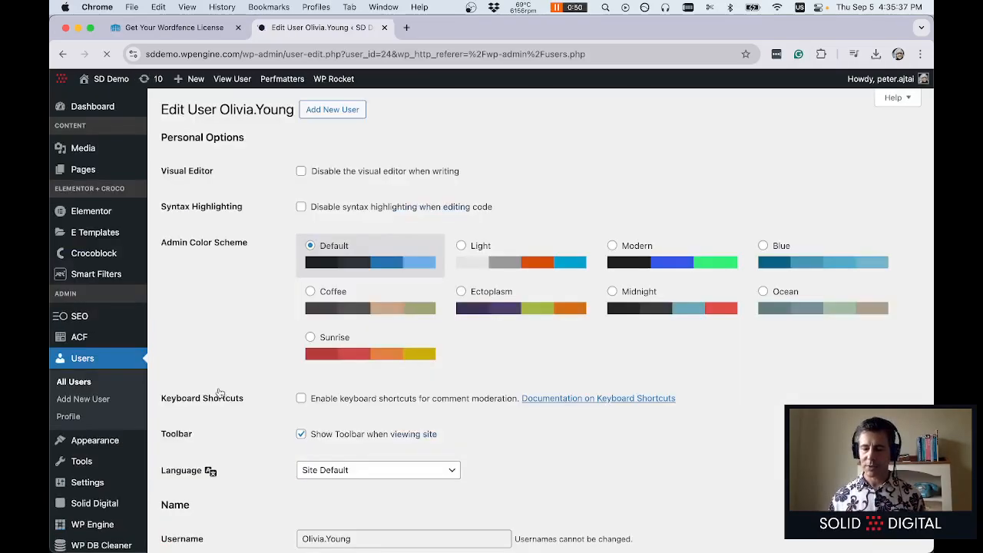
scroll("down", 3)
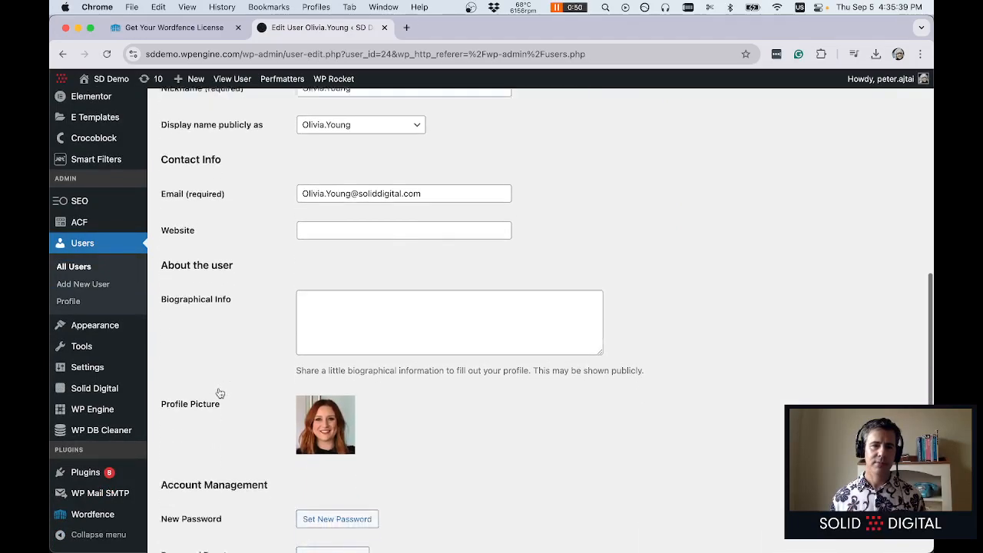
scroll("down", 3)
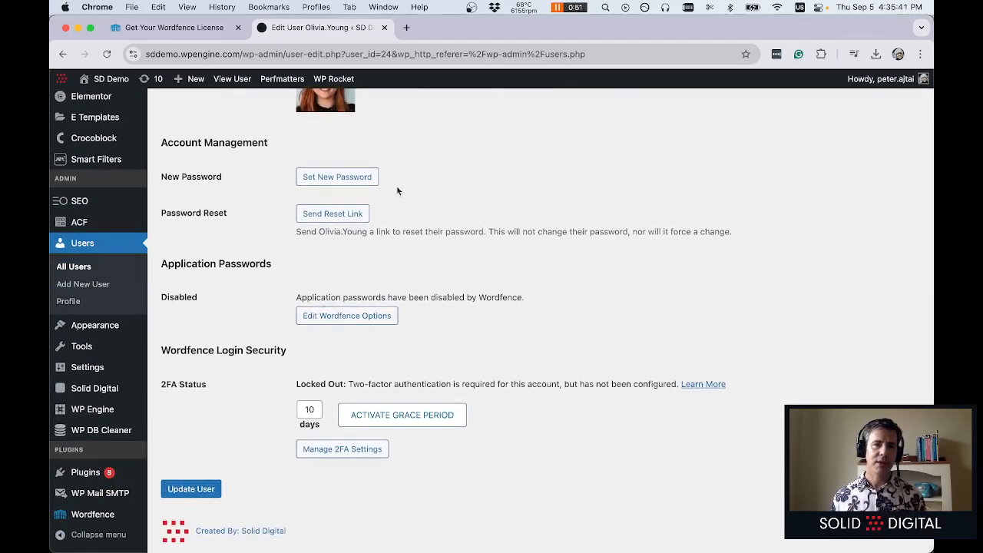
mouse_move(267, 423)
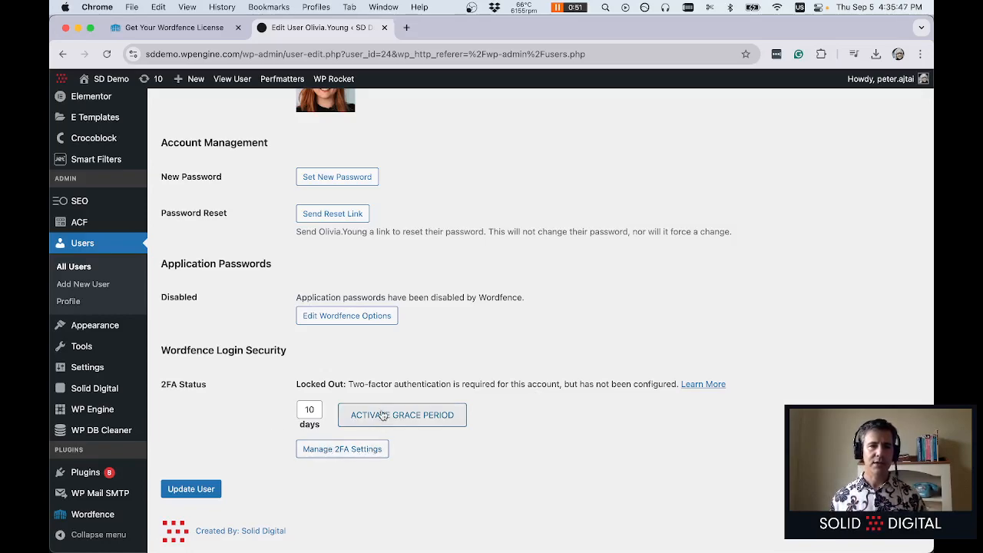
left_click(402, 414)
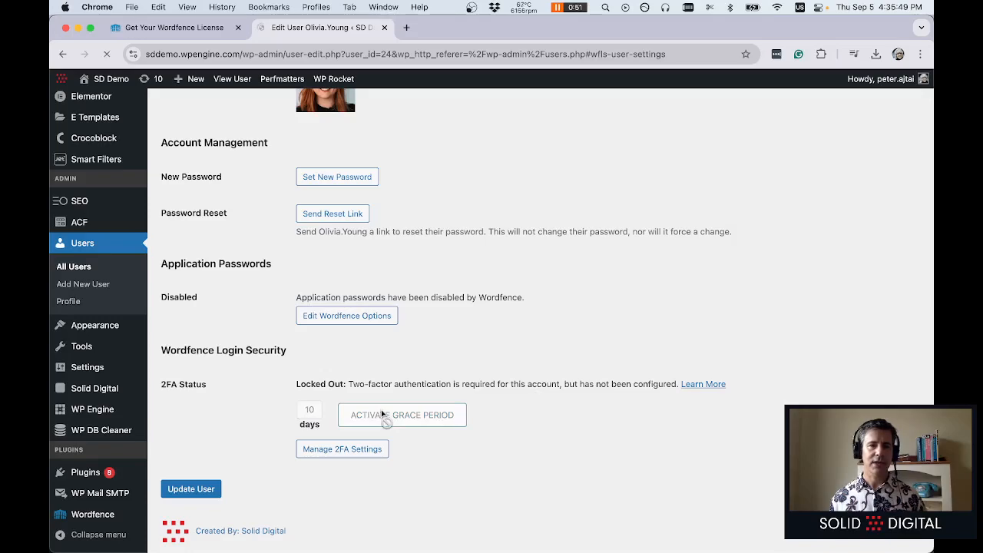
left_click(403, 414)
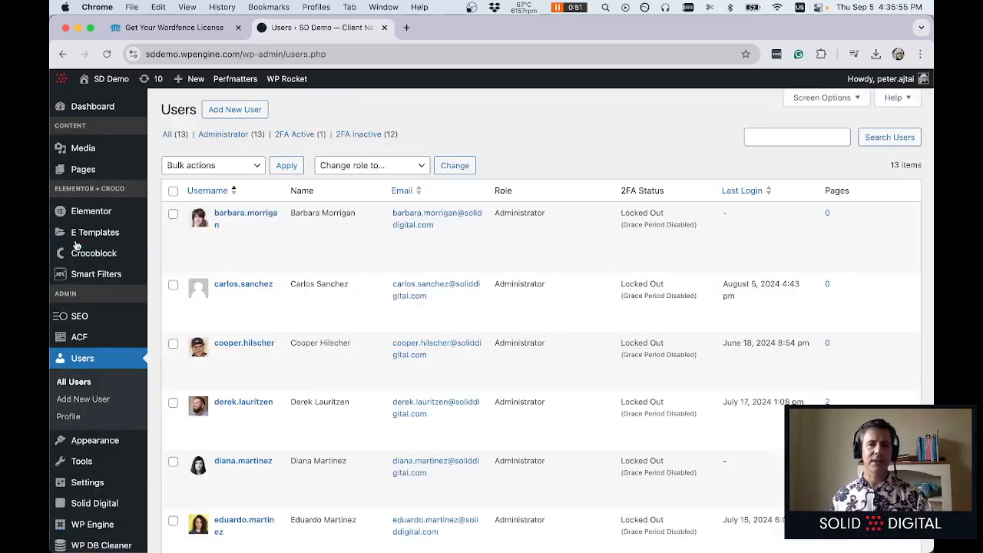
scroll("down", 3)
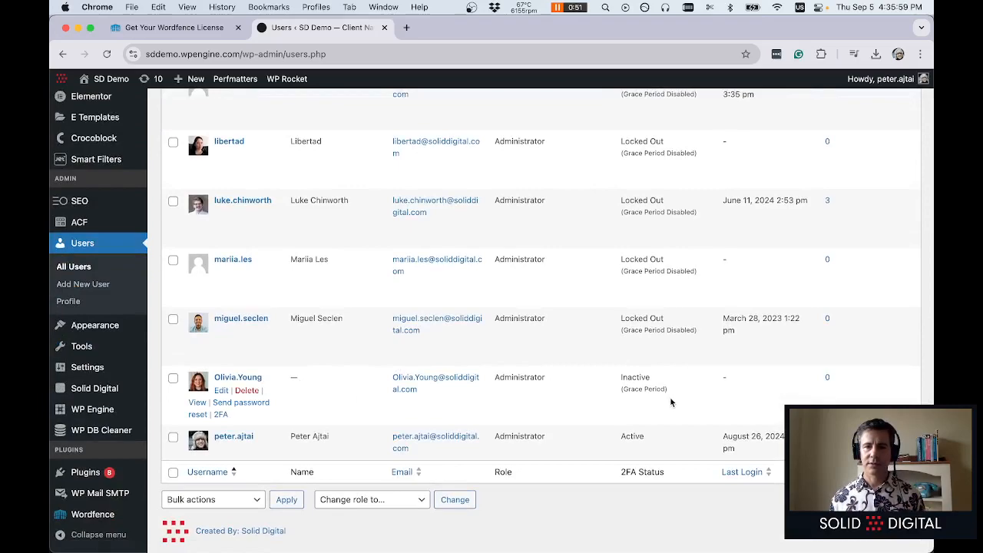
mouse_move(684, 393)
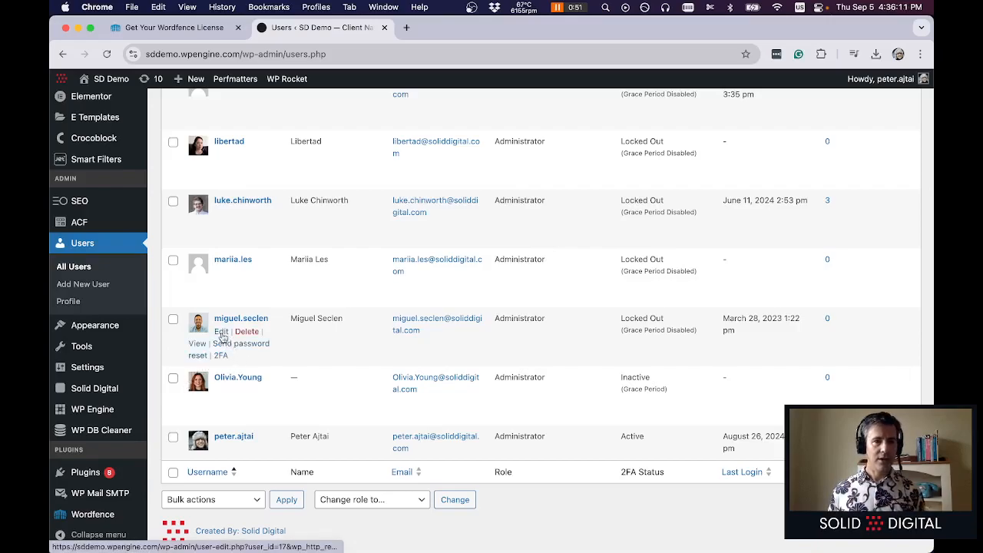
left_click(224, 332)
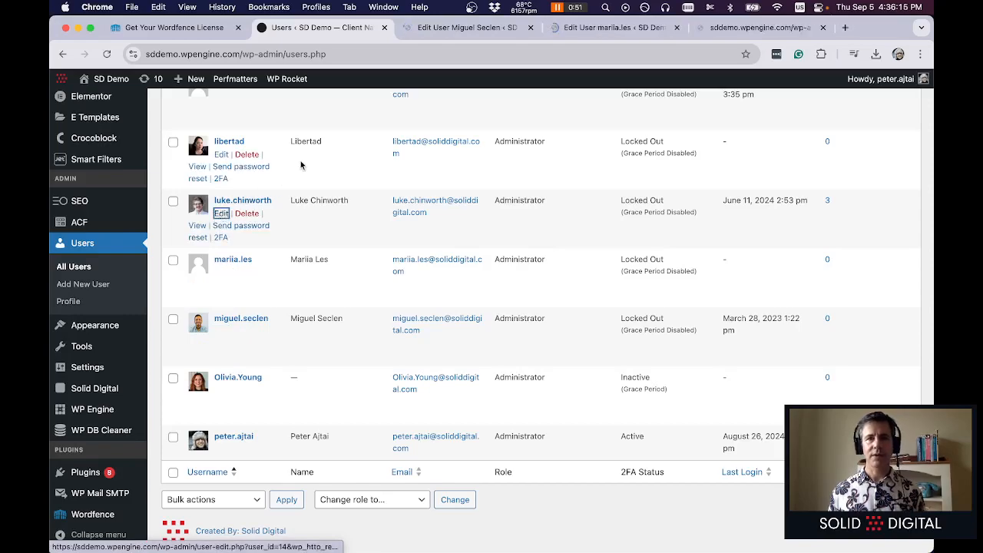
left_click(221, 211)
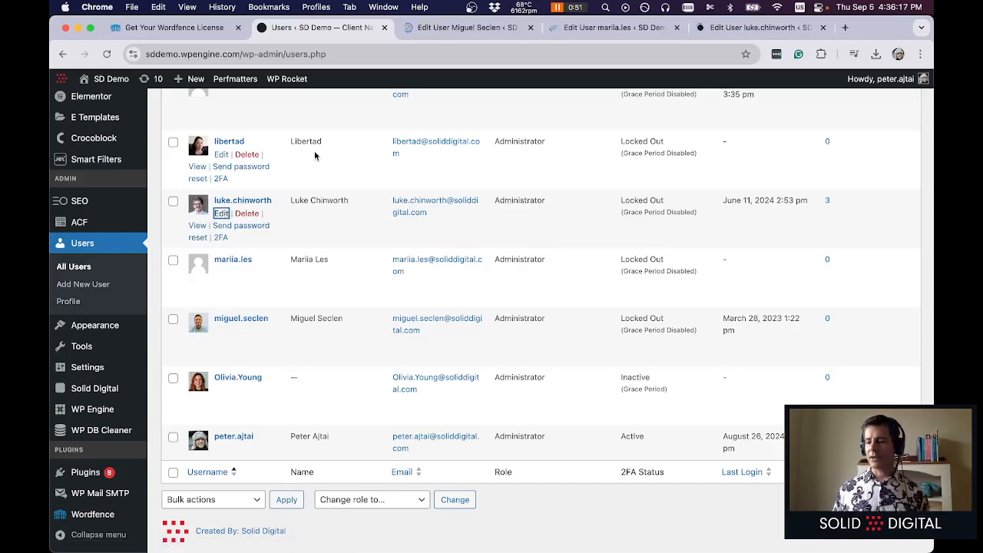